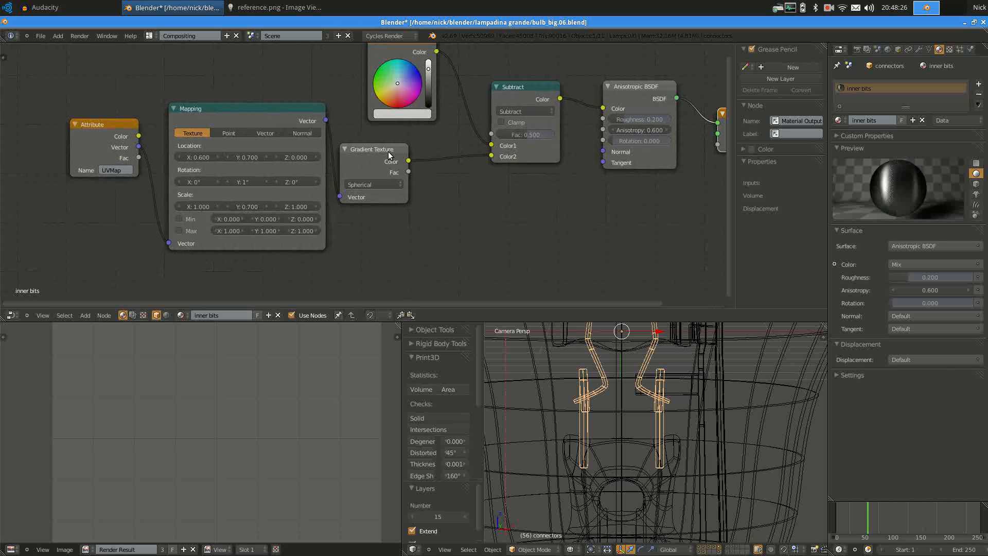
# Review the filament plane's Emission material and zoom out to show the whole bulb.
pyautogui.click(373, 149)
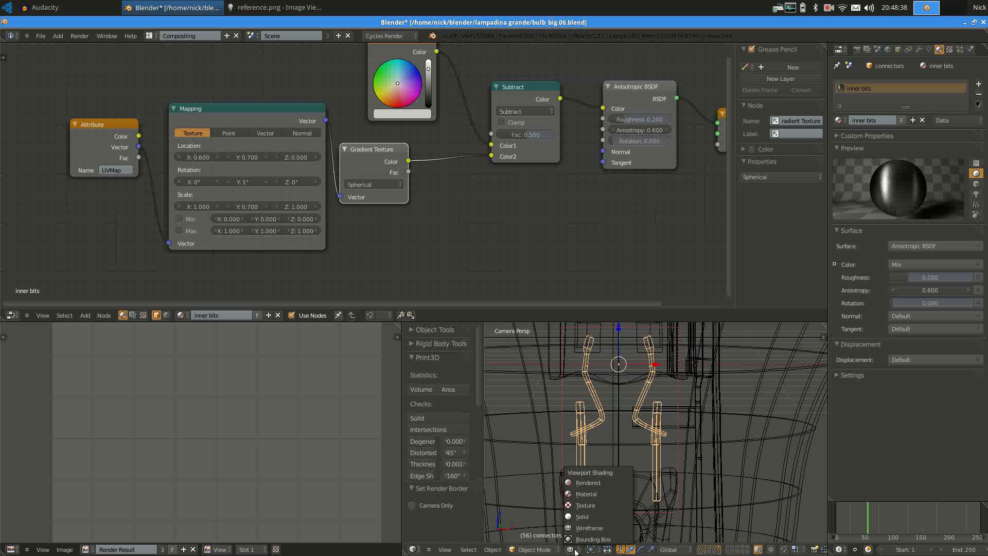
pyautogui.click(587, 482)
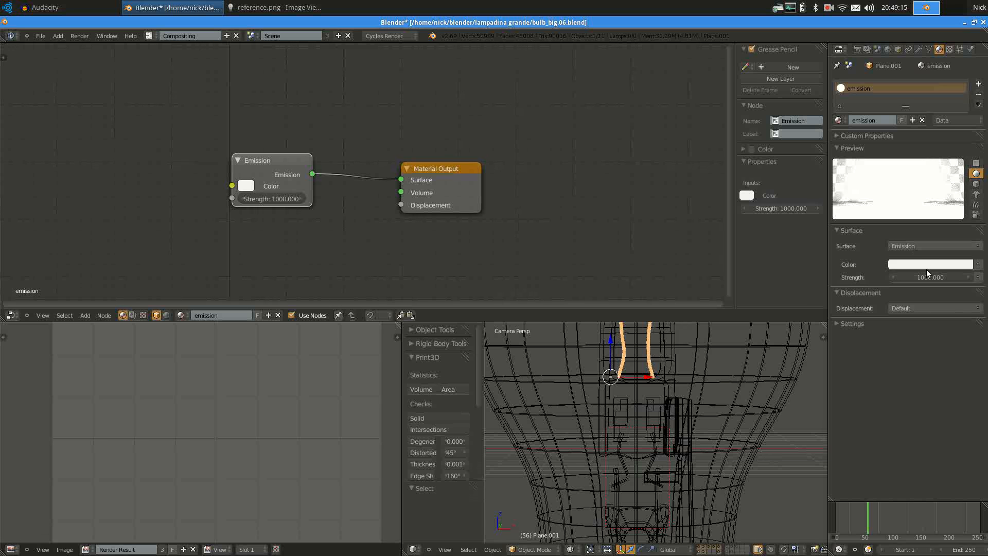
pyautogui.moveTo(932, 277)
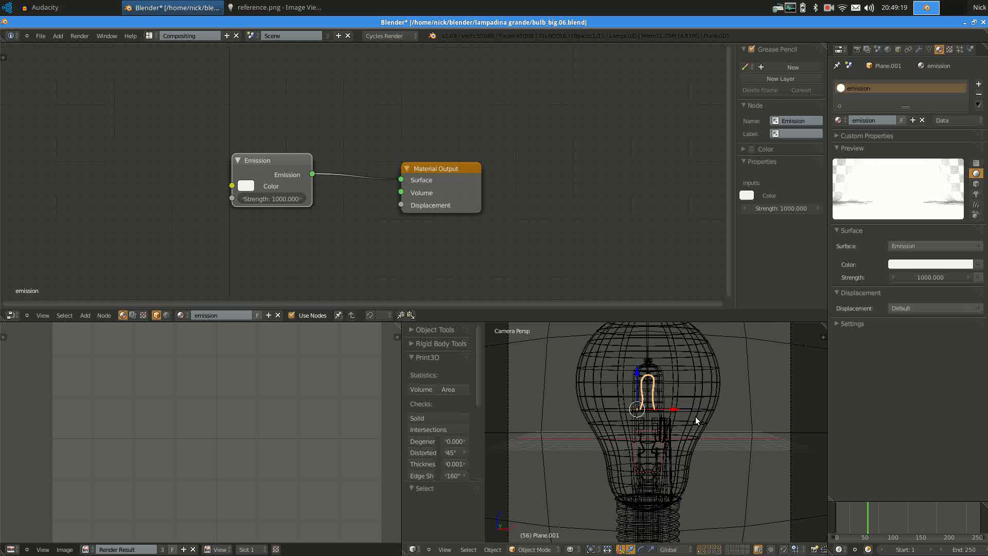
pyautogui.scroll(-3)
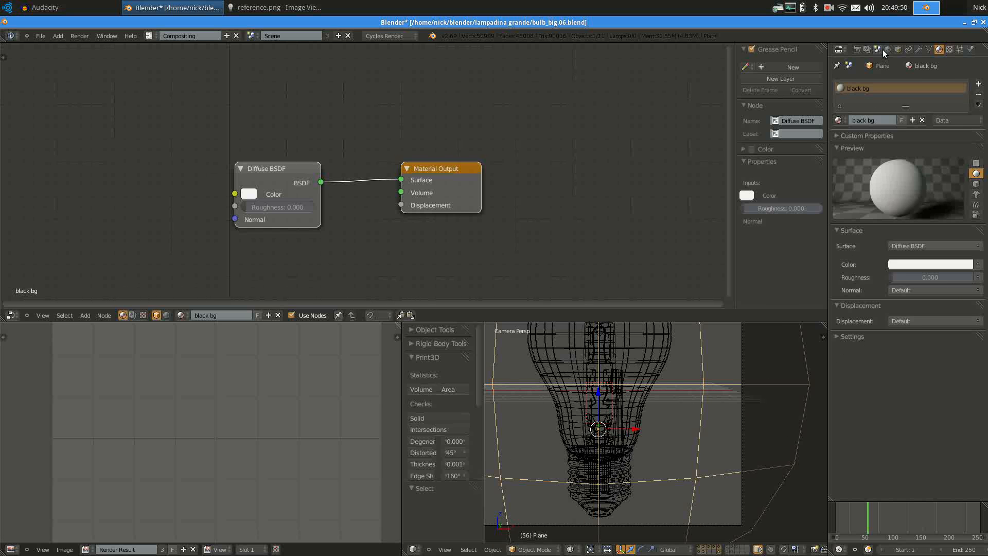
# Show the World surface settings with the Eden_REF.hdr environment texture at strength 0.8.
pyautogui.click(871, 50)
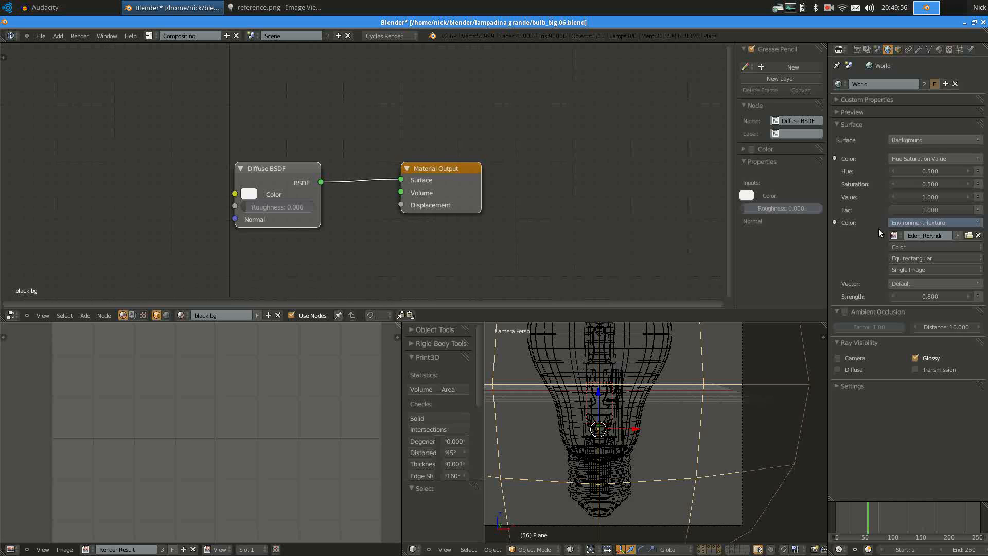
# Pick Eden_REF.hdr as the Environment Texture image and switch to the Default screen layout.
pyautogui.click(893, 234)
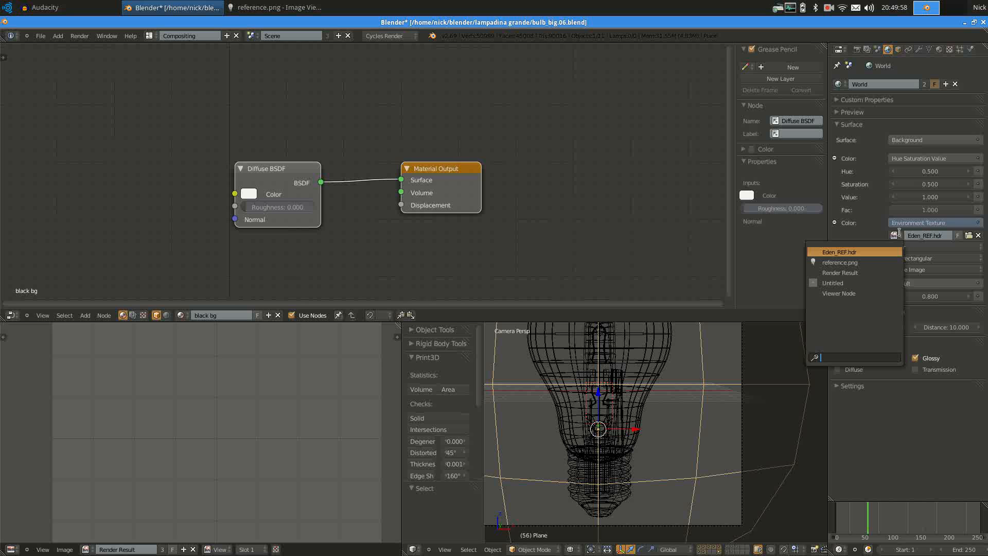
pyautogui.click(838, 251)
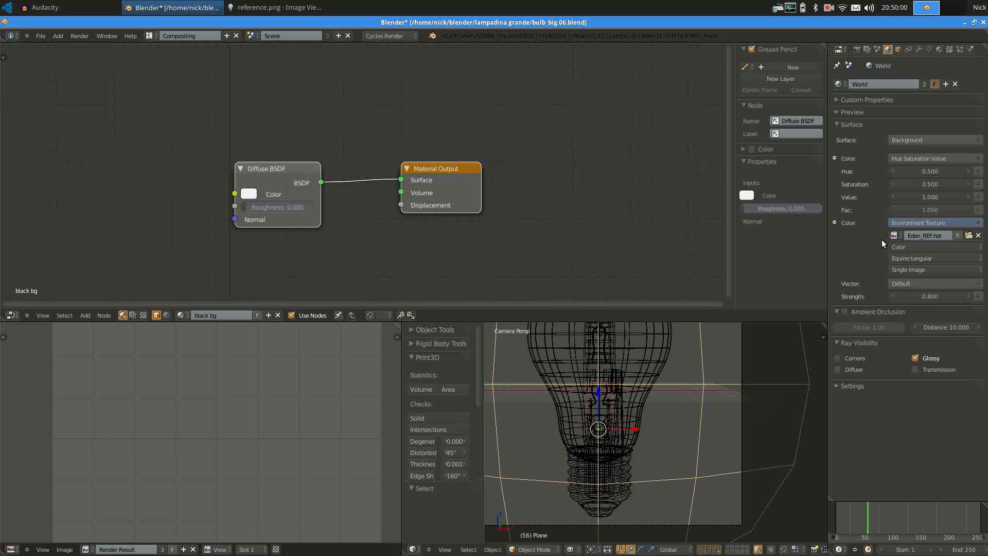
pyautogui.moveTo(893, 235)
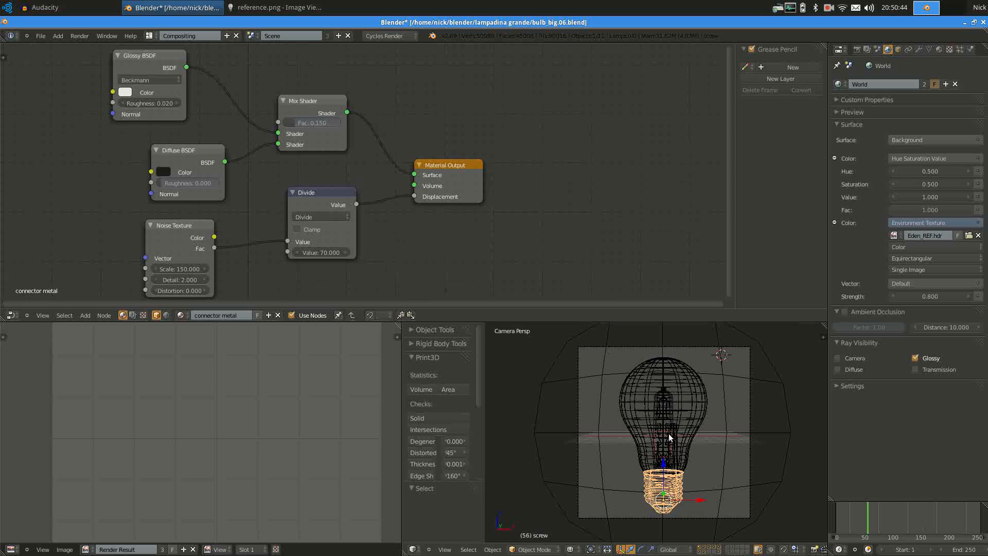
pyautogui.moveTo(484, 258)
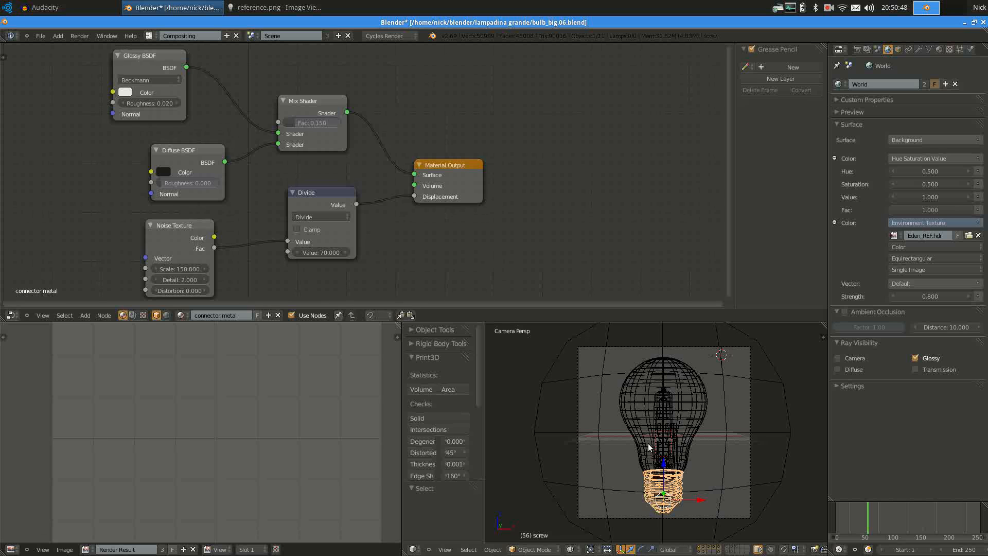
pyautogui.click(179, 35)
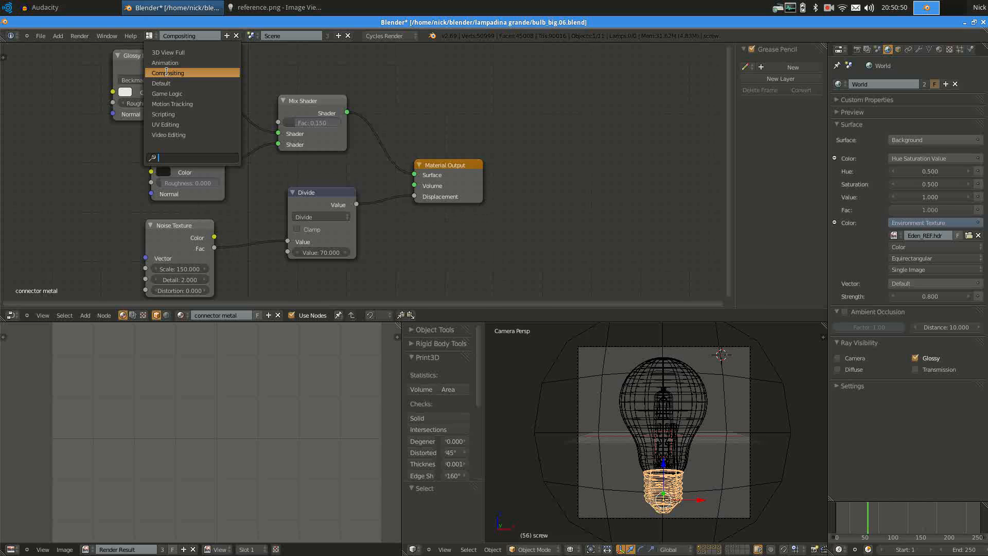
pyautogui.click(162, 83)
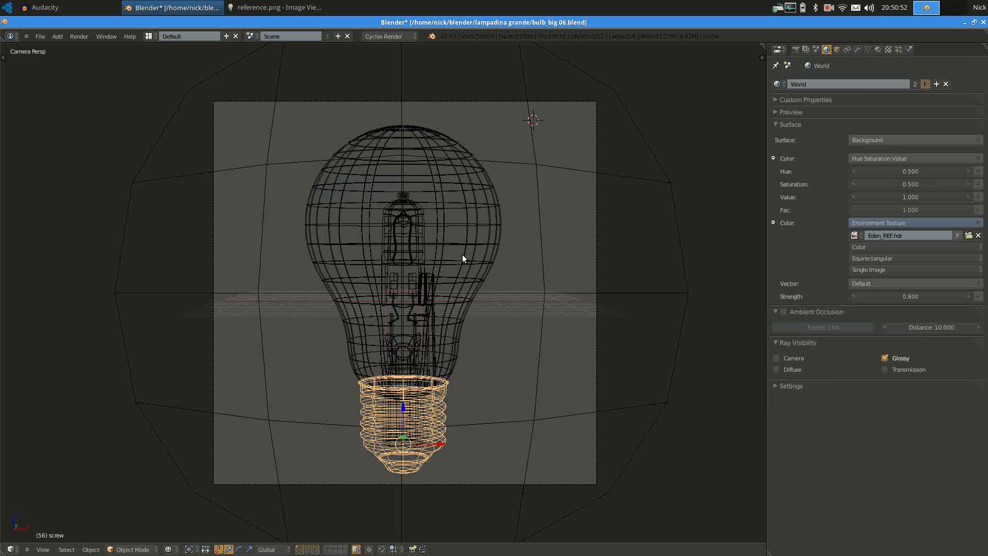